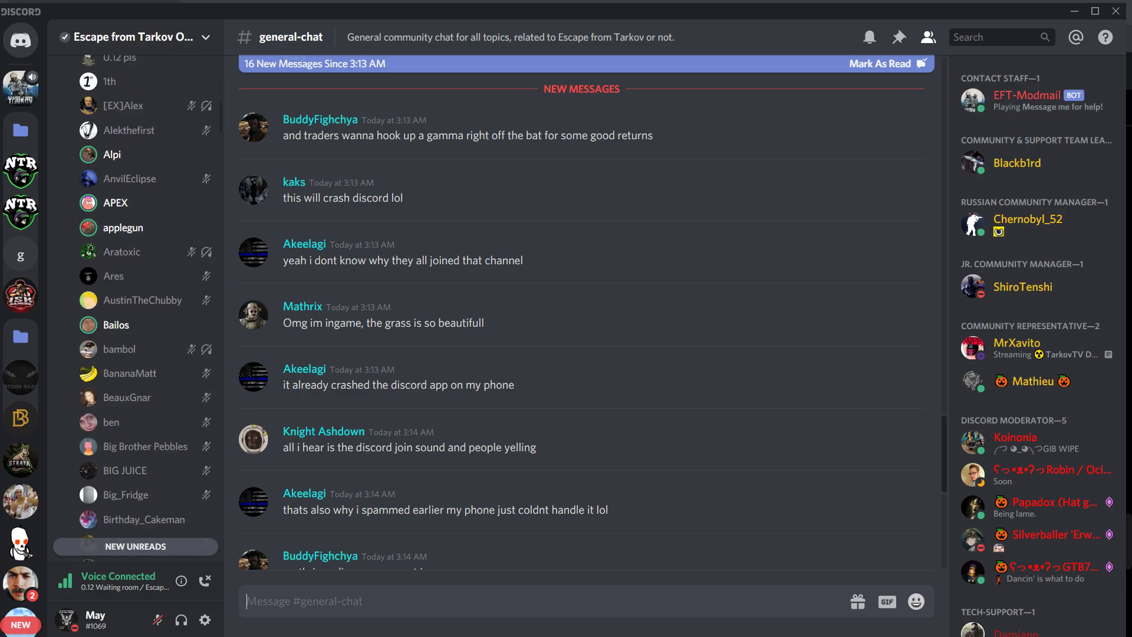
- Read down the Discord general chat, then bring up the battlestategames Twitch stream in Chrome
scroll("down", 3)
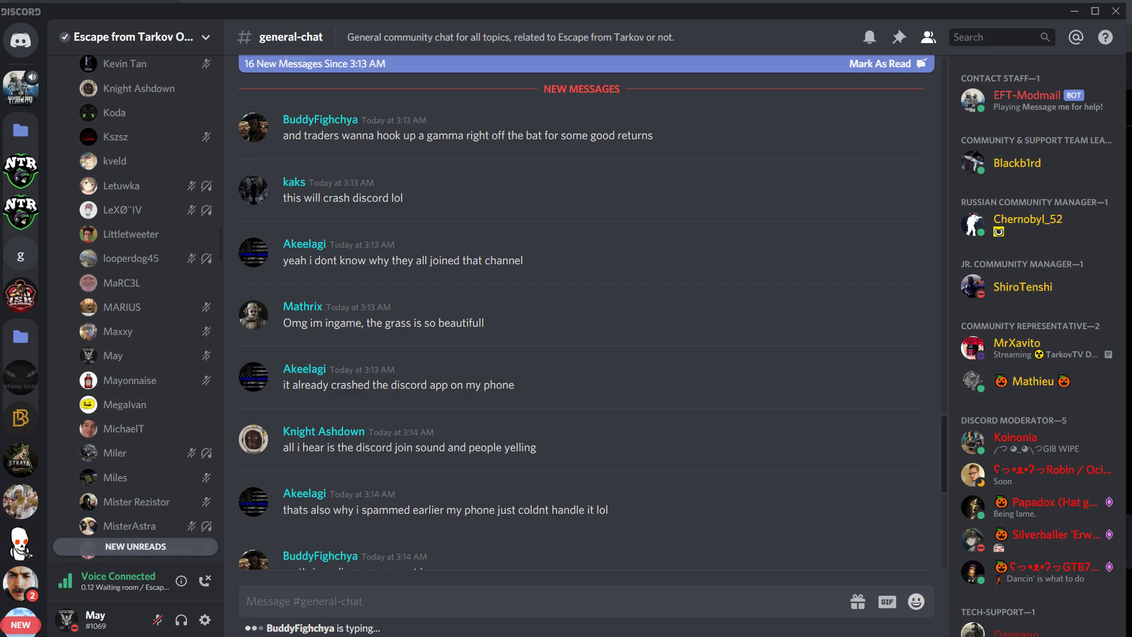
scroll("down", 3)
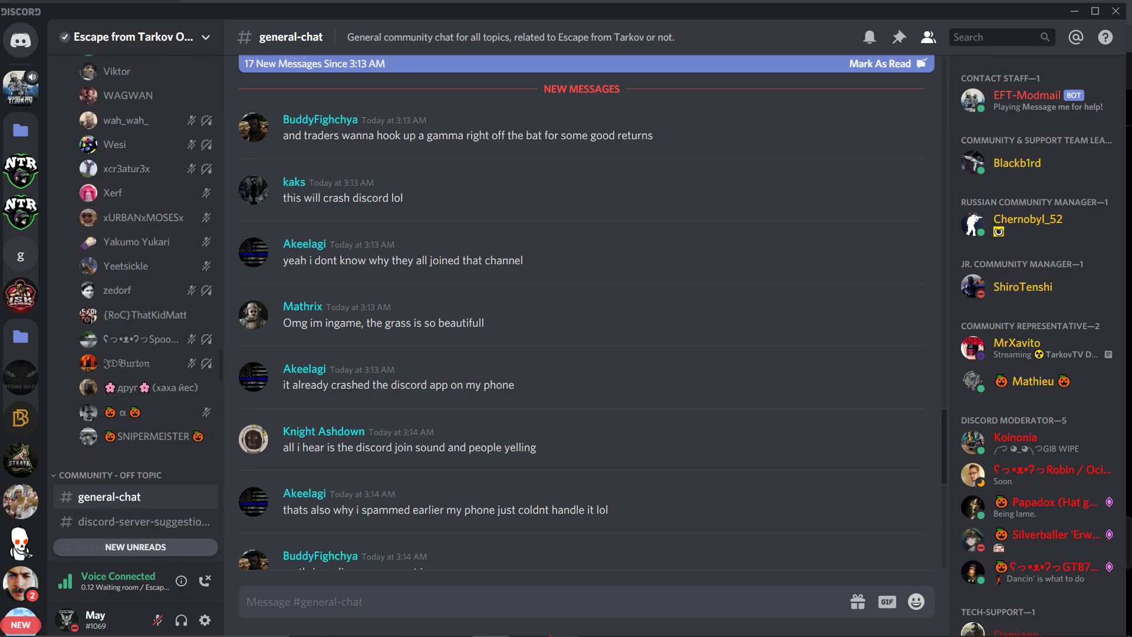
scroll("down", 3)
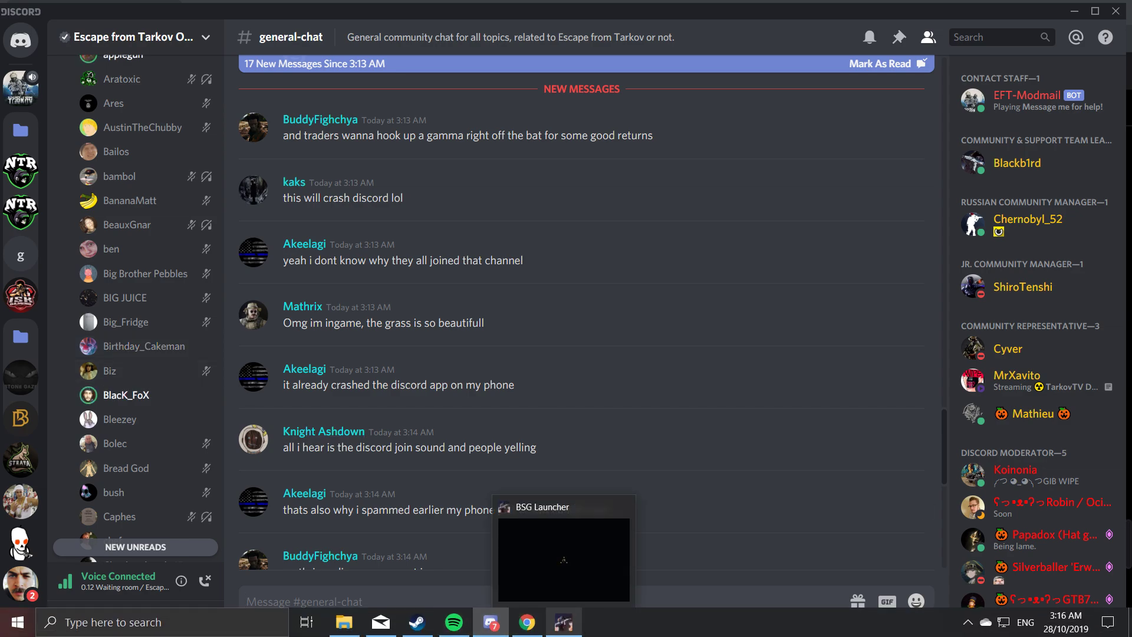
left_click(526, 621)
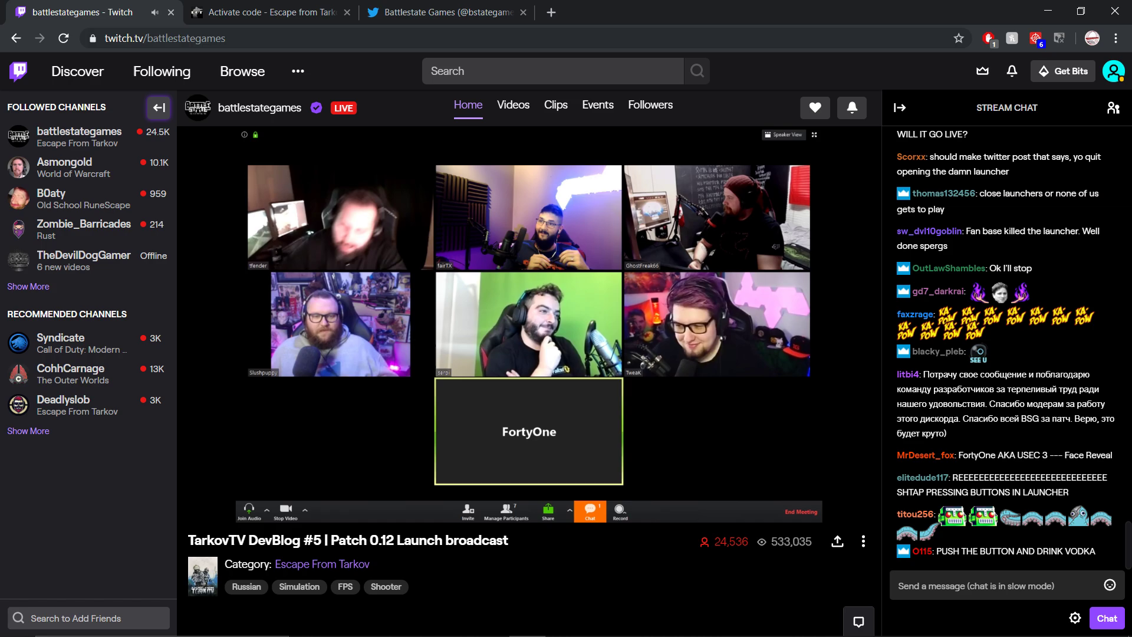
- Return to the Escape from Tarkov Discord server's general chat and 0.12 waiting channels
left_click(332, 12)
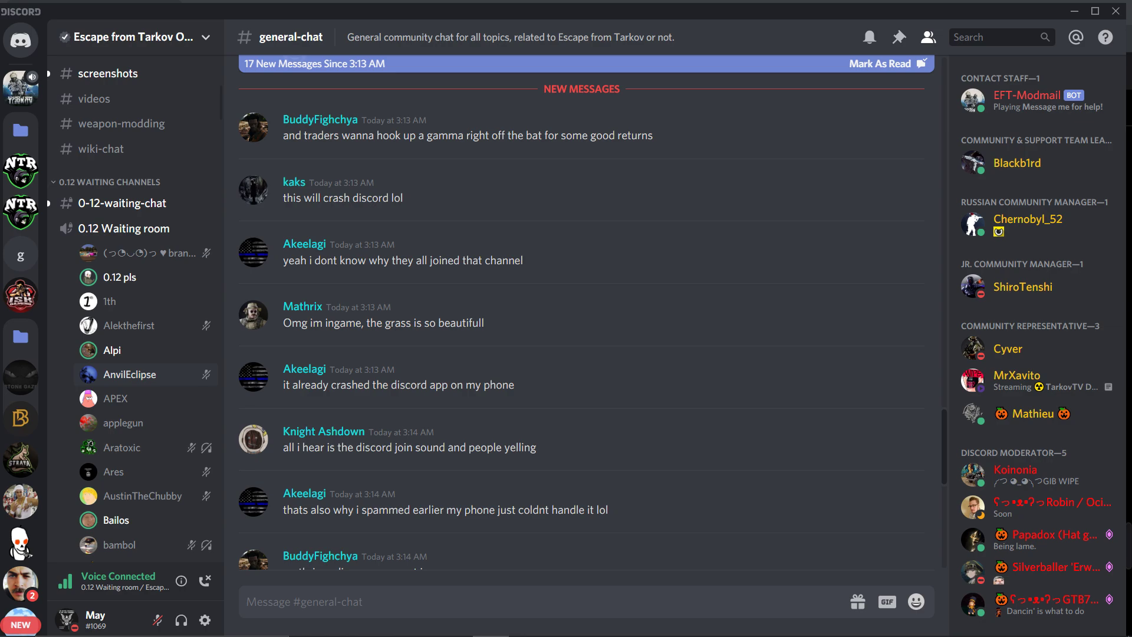
scroll("down", 3)
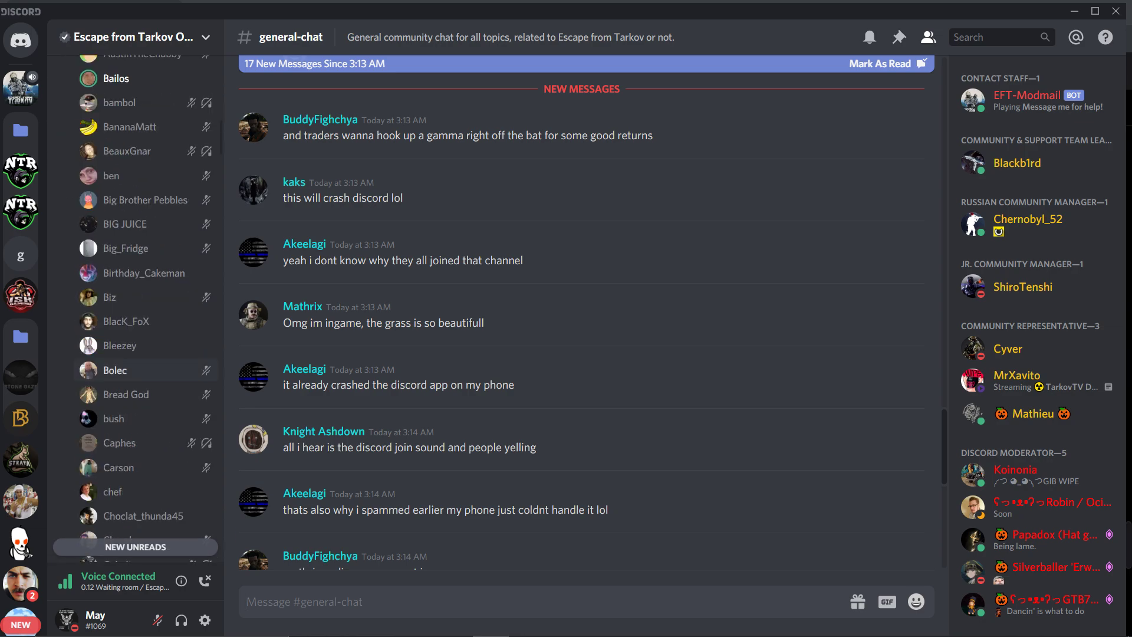
scroll("down", 3)
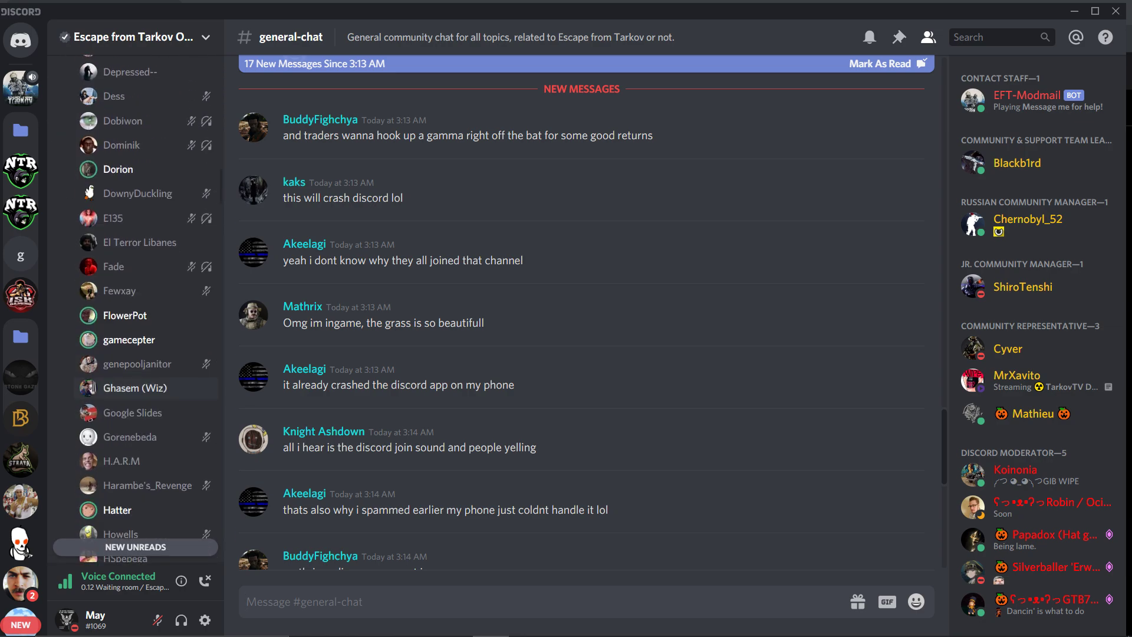
scroll("down", 3)
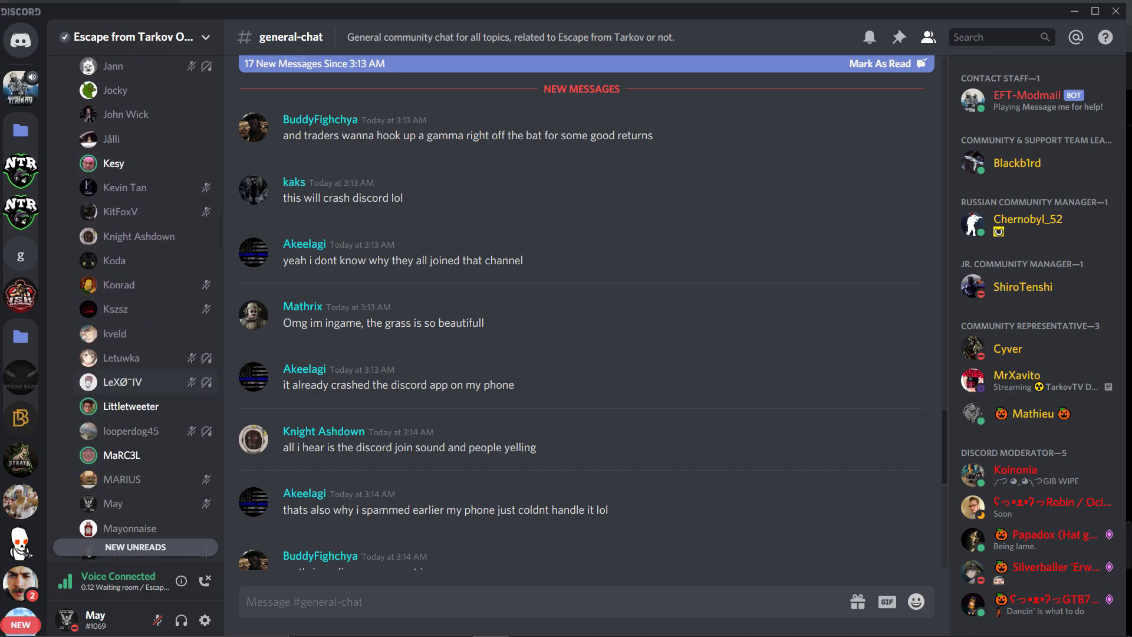
scroll("down", 3)
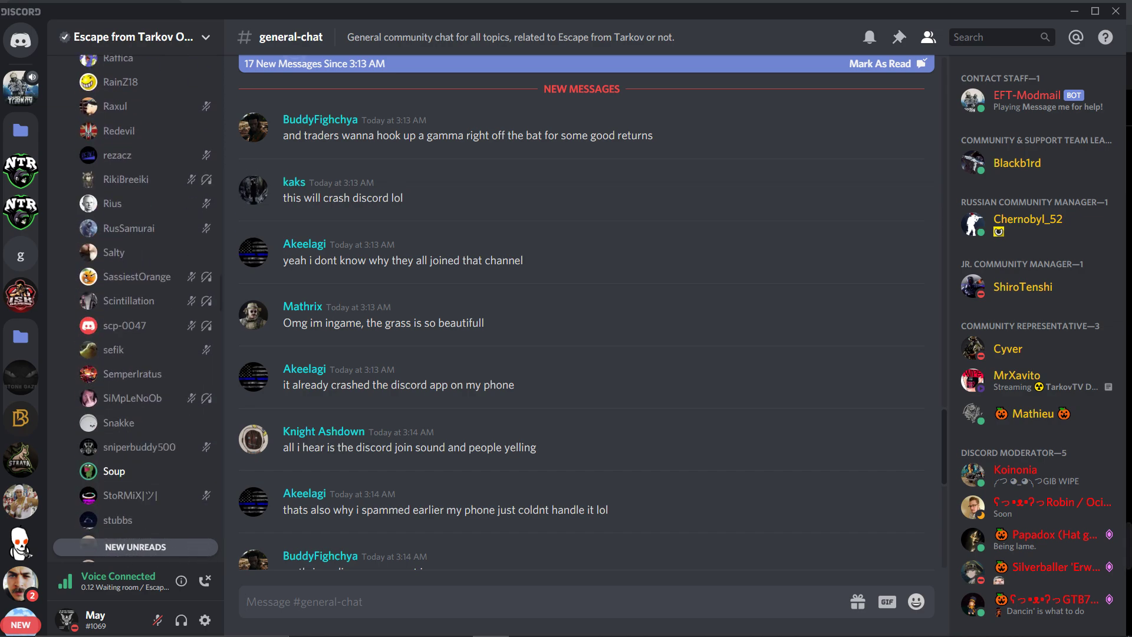
scroll("down", 3)
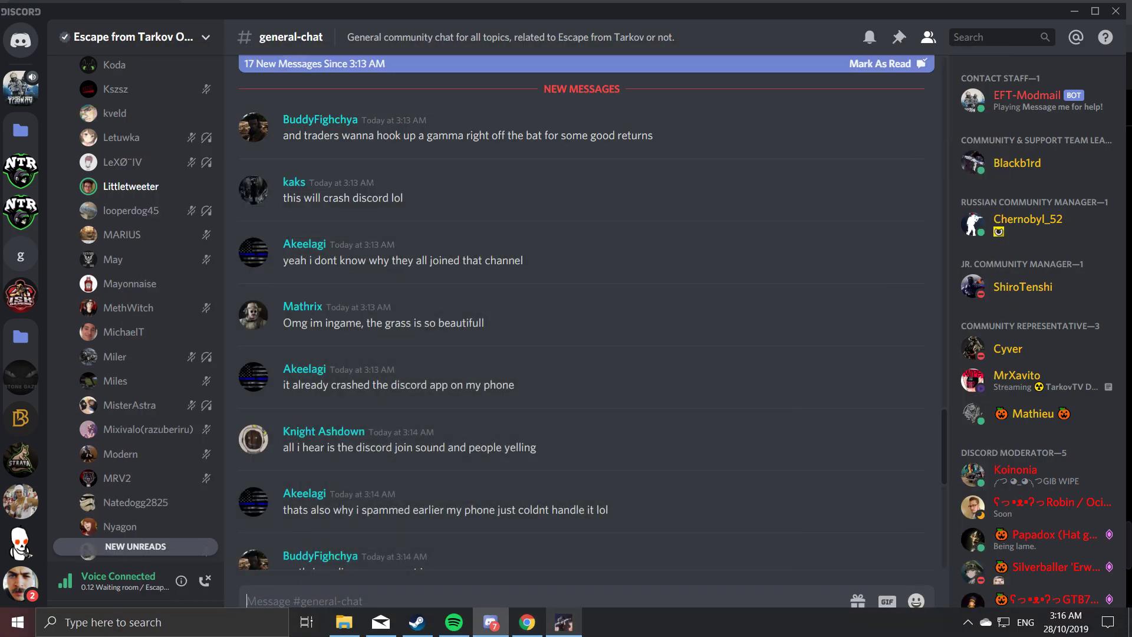
- Search Windows for "va" to find Edit the system environment variables
left_click(16, 621)
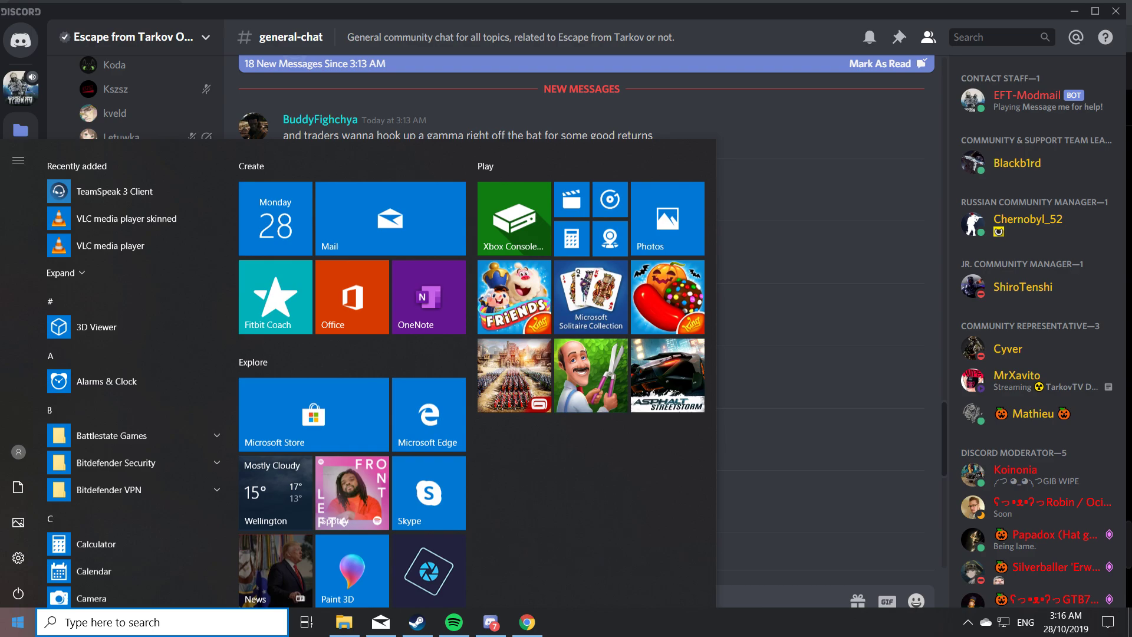
left_click(14, 621)
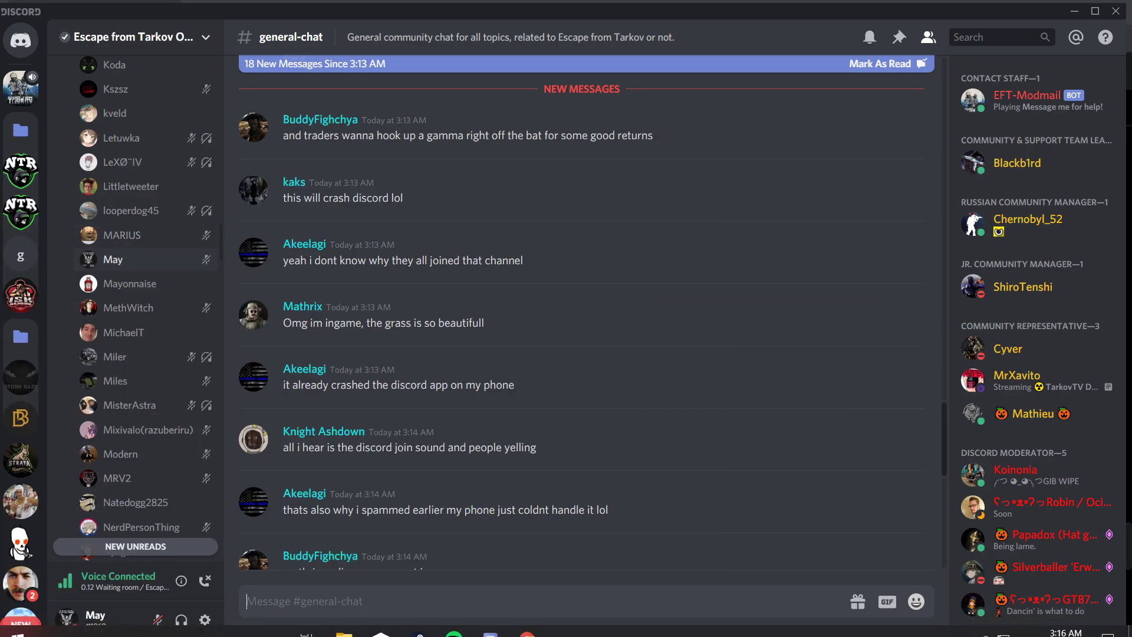
type("va")
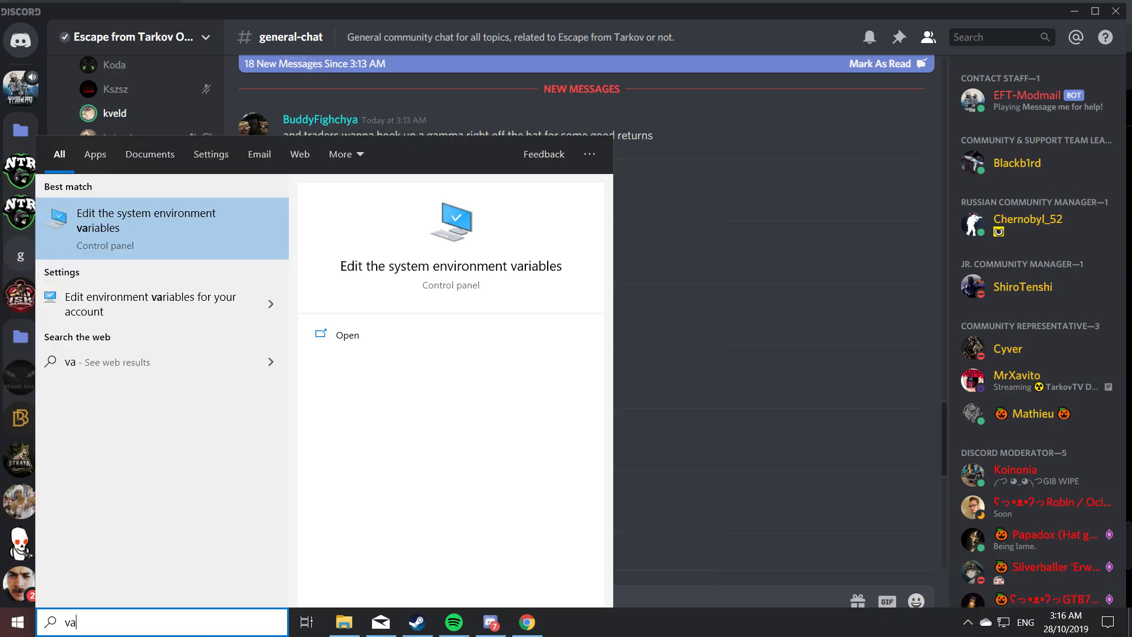